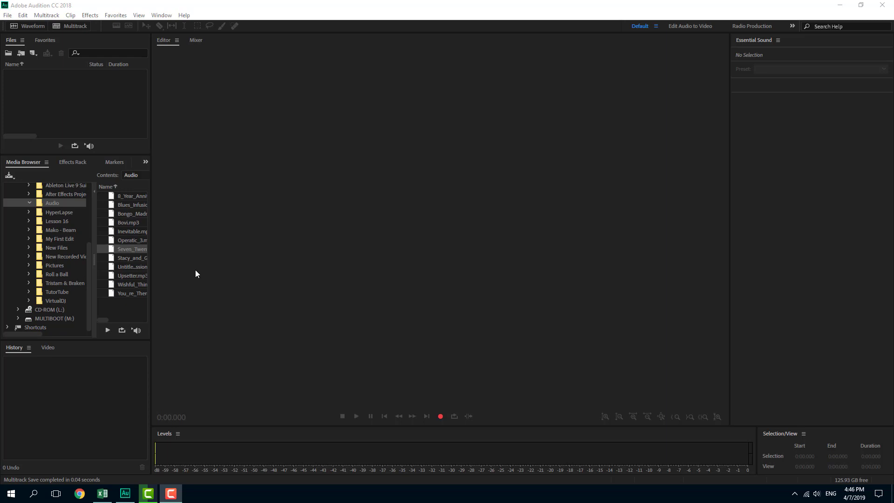
{"action": "mouse_move", "coordinate": [80, 116]}
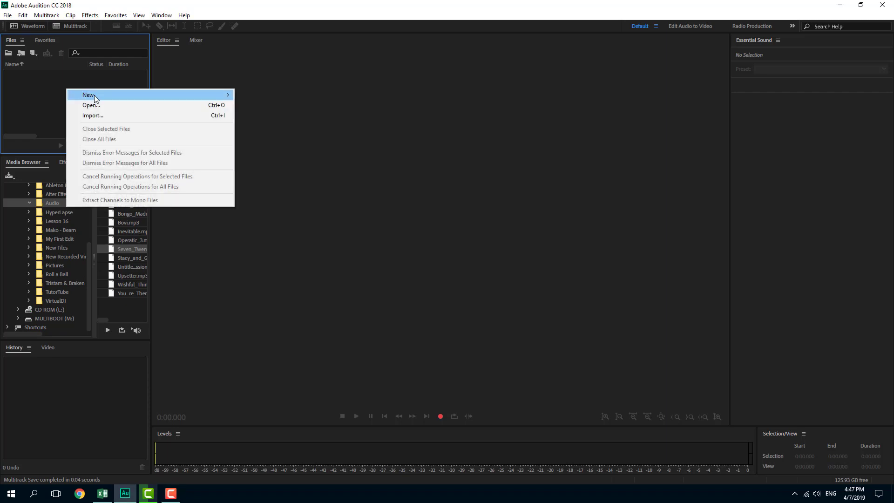
- Create a new 5.1 surround multitrack session at 96000 Hz, overwriting Untitled Session 4
{"action": "left_click", "coordinate": [88, 95]}
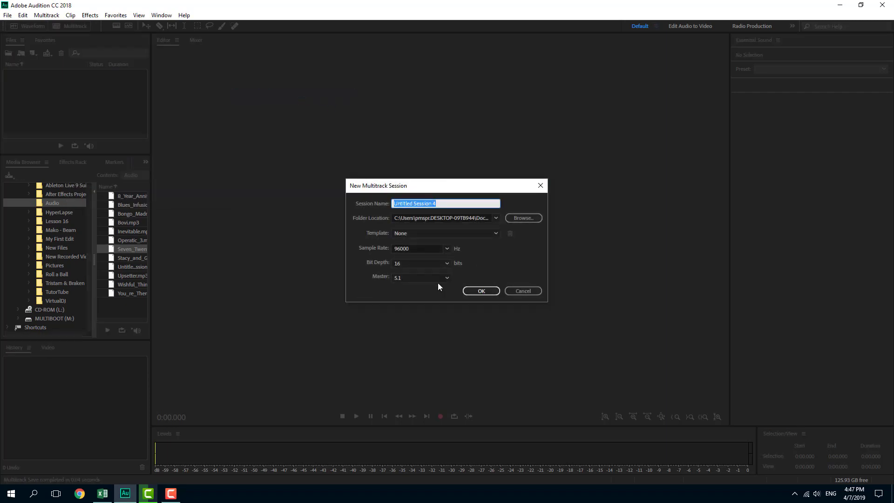
{"action": "left_click", "coordinate": [420, 278]}
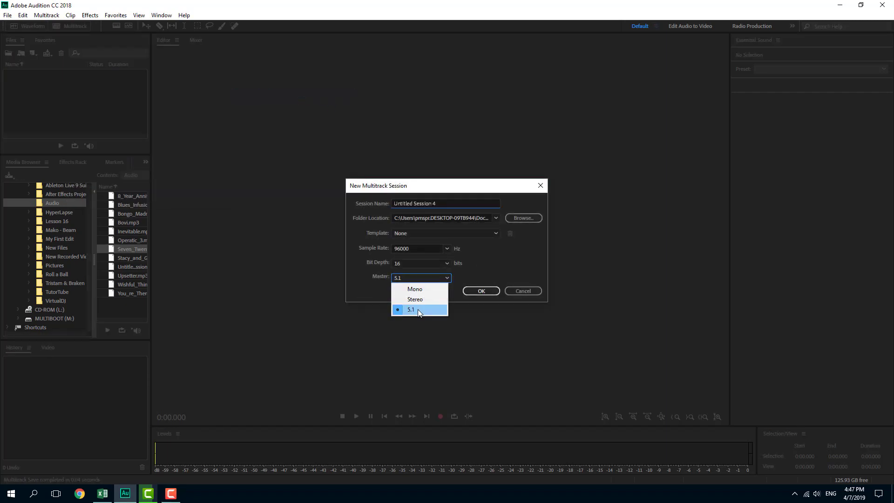
{"action": "left_click", "coordinate": [481, 291]}
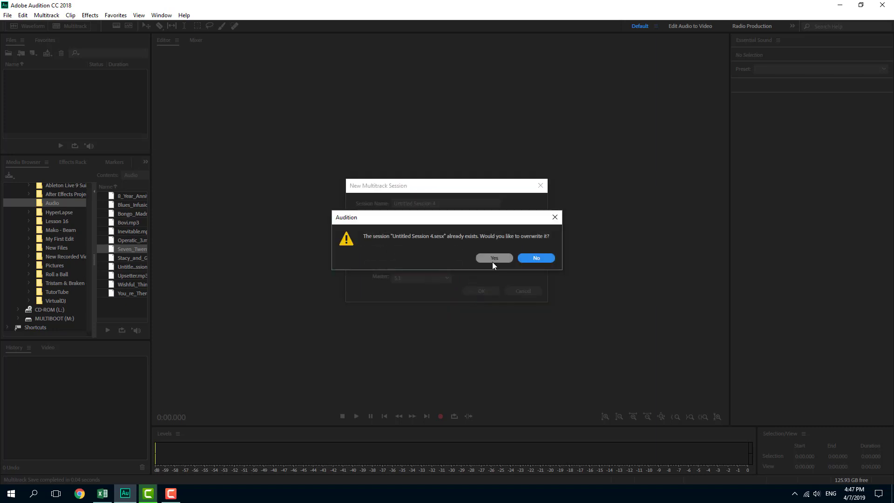
{"action": "left_click", "coordinate": [494, 258]}
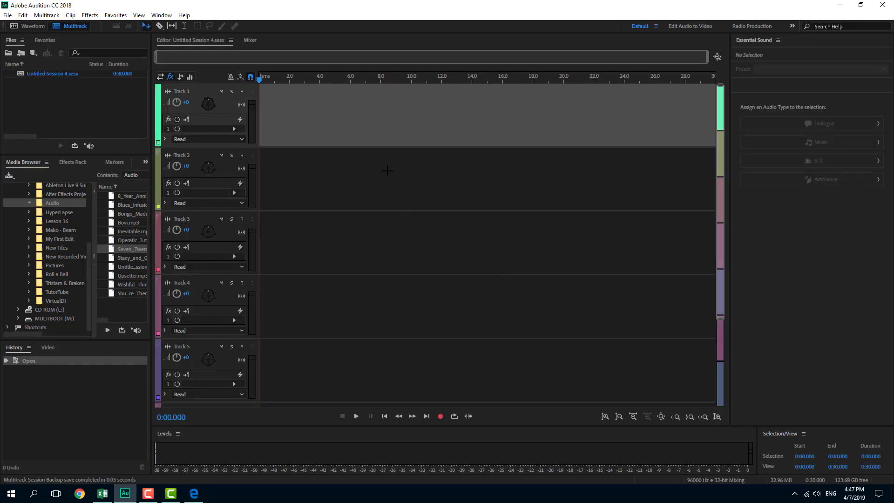
{"action": "mouse_move", "coordinate": [209, 121]}
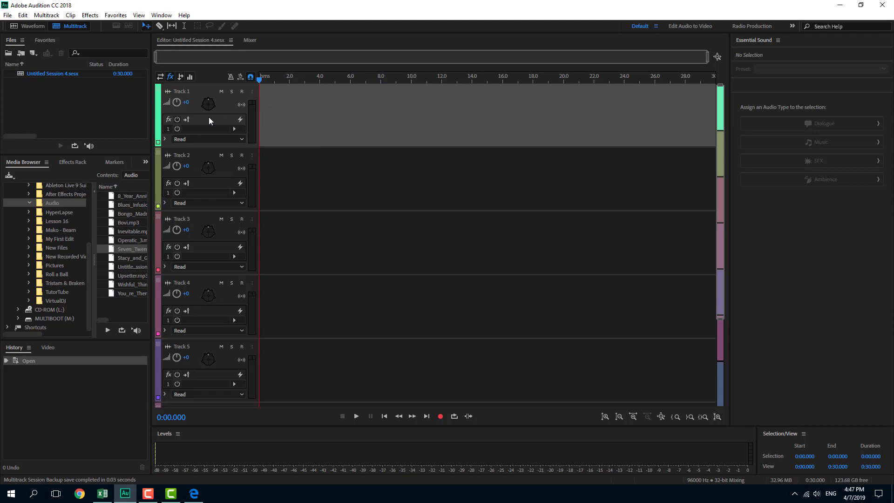
{"action": "mouse_move", "coordinate": [116, 250]}
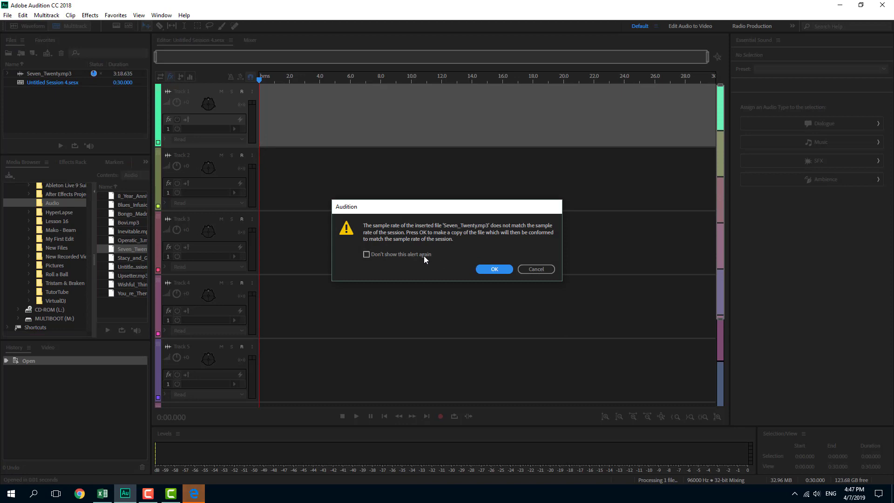
- Accept converting Seven_Twenty.mp3 to the session's 96000 Hz sample rate on Track 1
{"action": "left_click", "coordinate": [494, 268]}
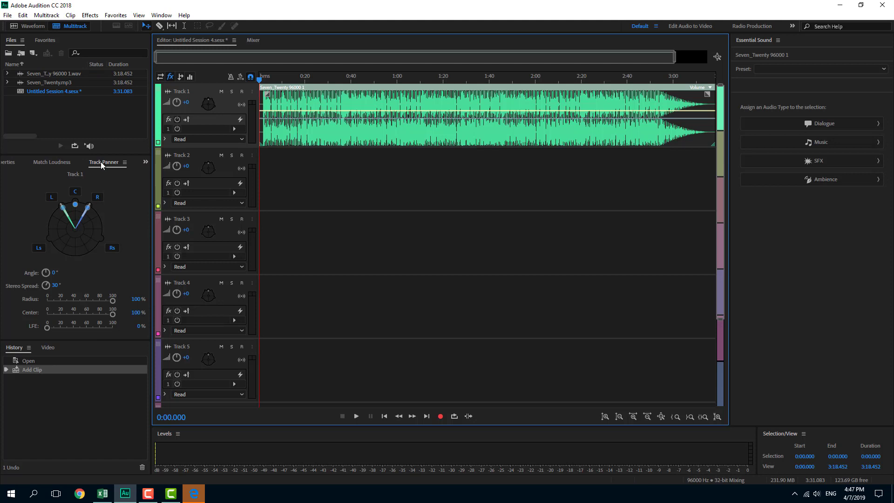
{"action": "mouse_move", "coordinate": [161, 15]}
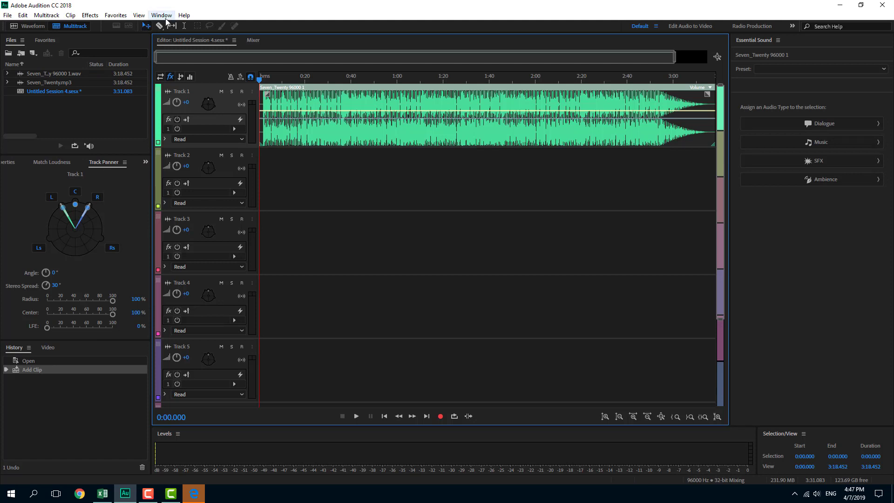
- Pull Track 1's surround panner inward to about 82% radius at -1°
{"action": "left_click", "coordinate": [161, 15]}
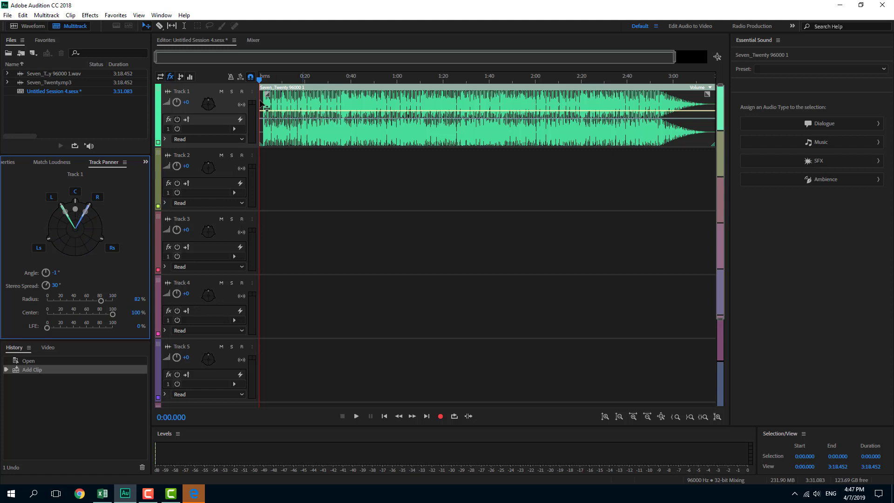
- Audition the song while moving Track 1's sound toward the front left, ending near 73% radius
{"action": "left_click", "coordinate": [355, 415]}
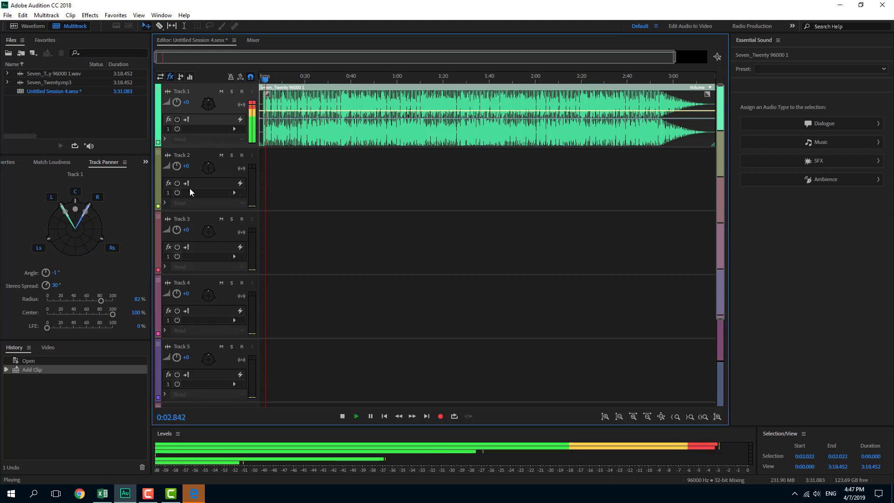
{"action": "mouse_move", "coordinate": [110, 207]}
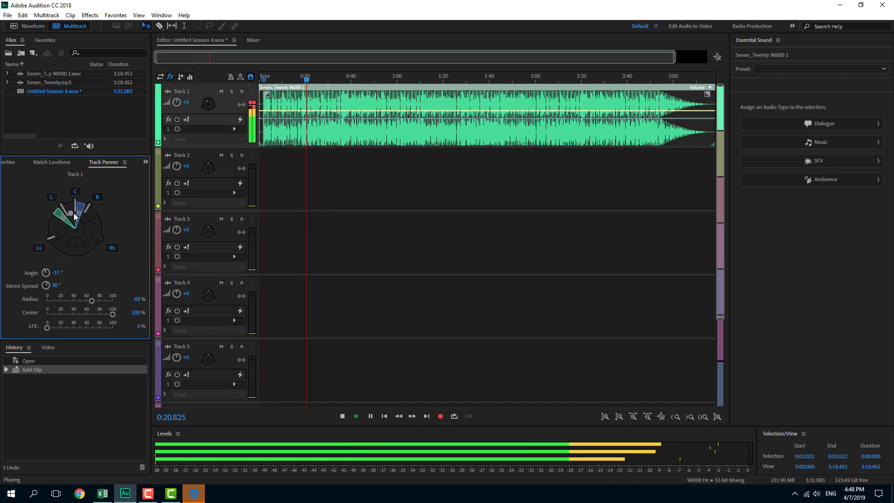
{"action": "left_click_drag", "start_coordinate": [69, 214], "coordinate": [61, 218]}
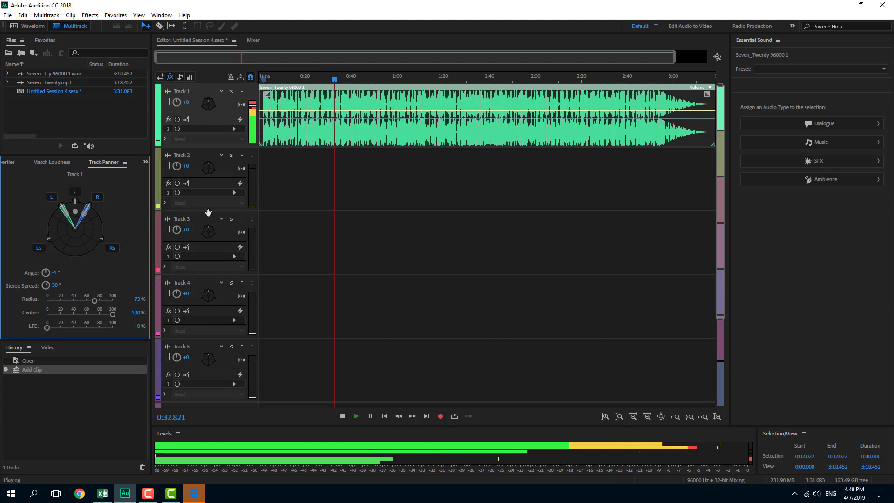
{"action": "left_click", "coordinate": [342, 416]}
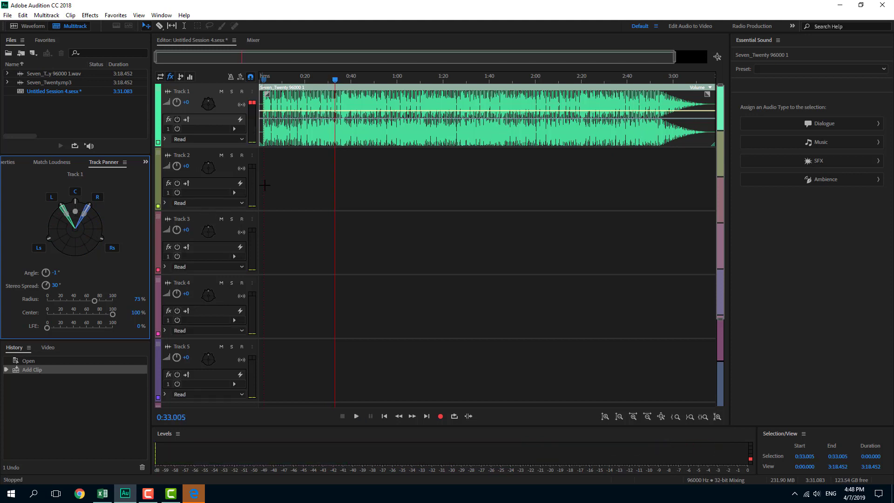
{"action": "left_click", "coordinate": [273, 75]}
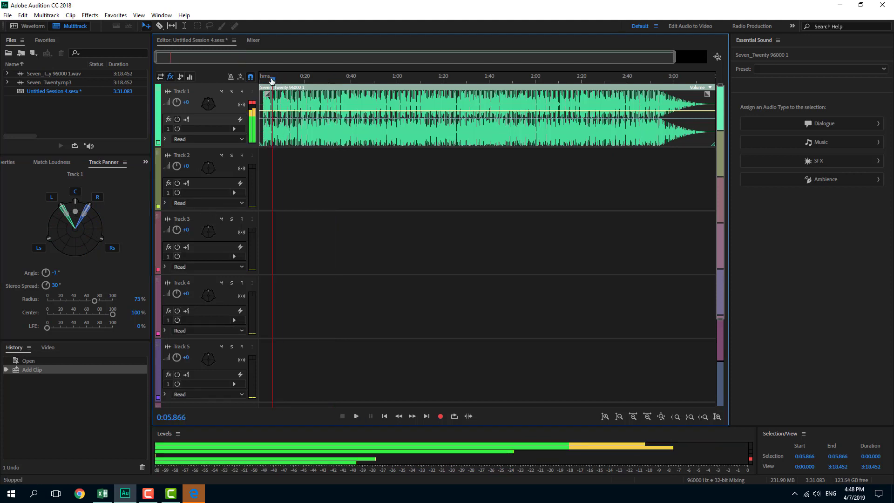
- Return the playhead to the start and set Track 1's automation mode to Write
{"action": "left_click", "coordinate": [383, 416]}
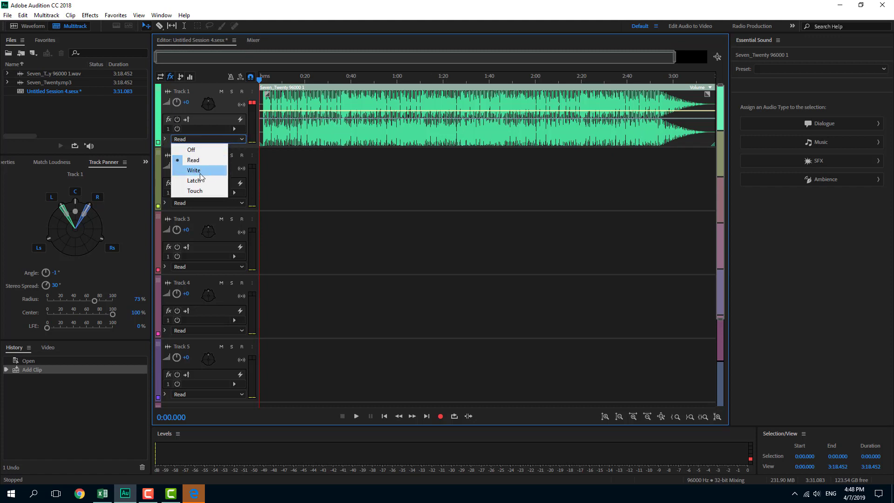
{"action": "left_click", "coordinate": [193, 170]}
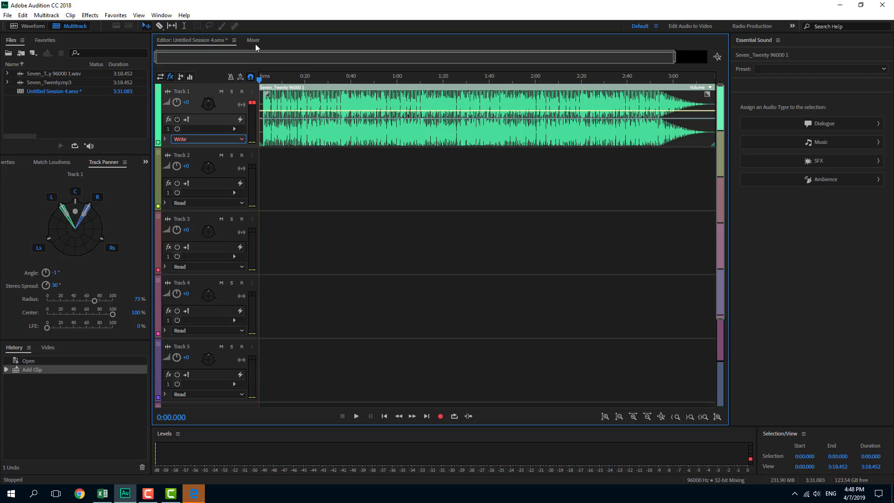
{"action": "left_click", "coordinate": [253, 40]}
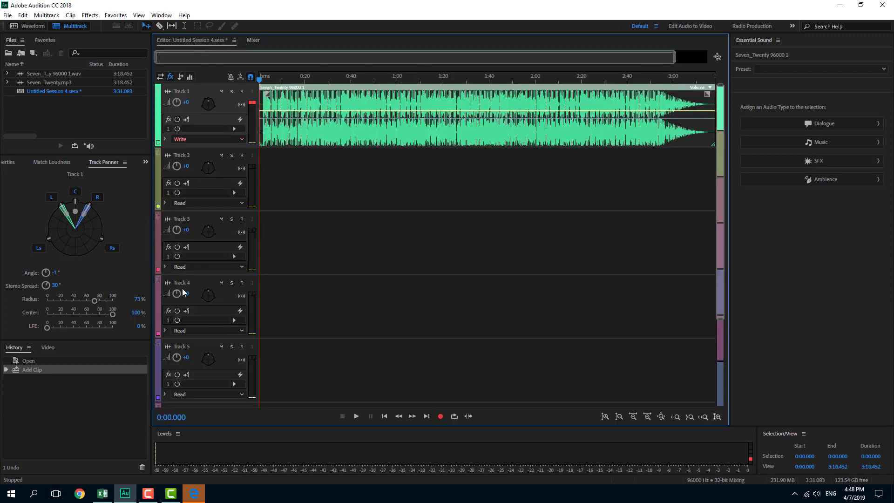
{"action": "mouse_move", "coordinate": [141, 173]}
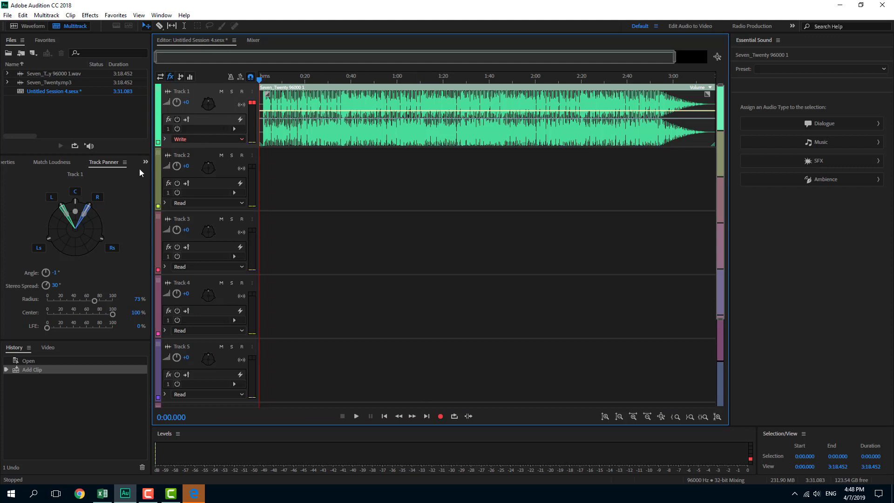
{"action": "mouse_move", "coordinate": [75, 215]}
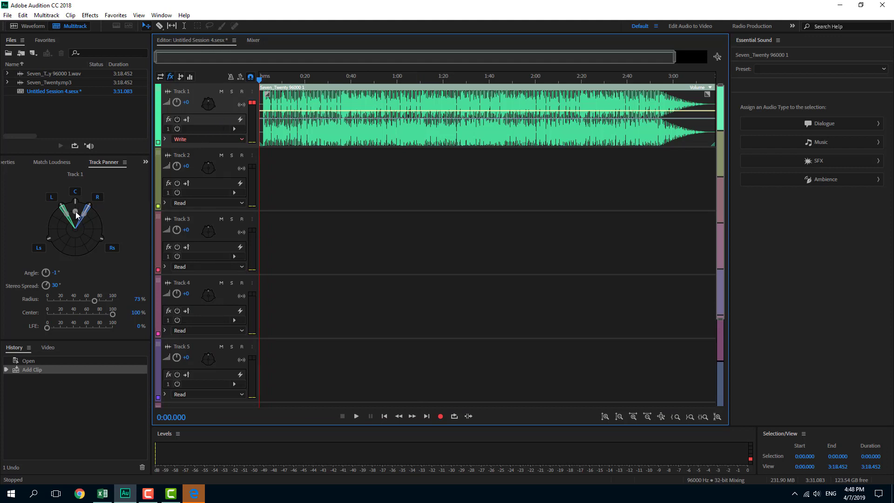
- Record Track 1's pan-angle and radius moves during playback, ending near 24° and 61%
{"action": "left_click", "coordinate": [355, 415]}
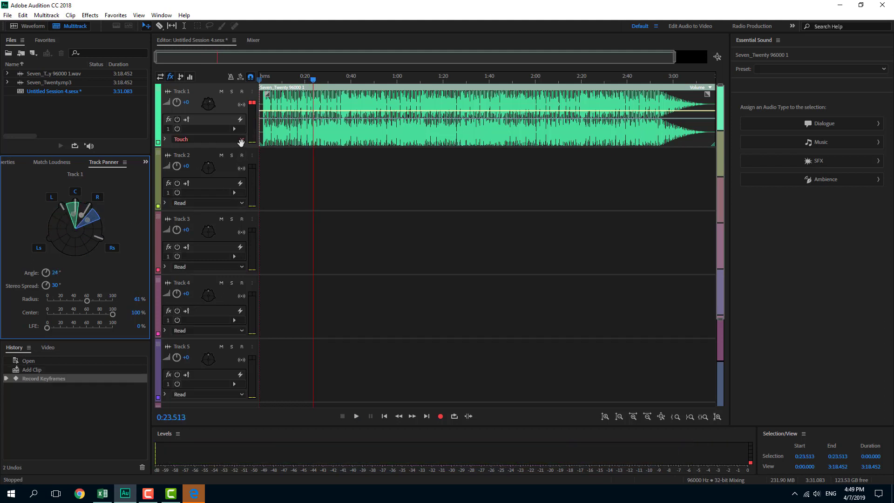
{"action": "mouse_move", "coordinate": [207, 144]}
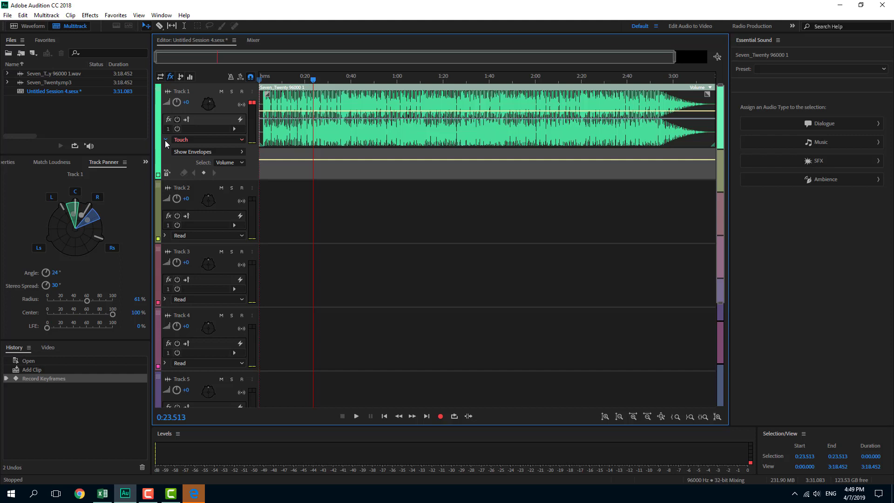
- Show the Pan: Angle, Radius, Center and Stereo Spread envelopes on Track 1
{"action": "left_click", "coordinate": [193, 151]}
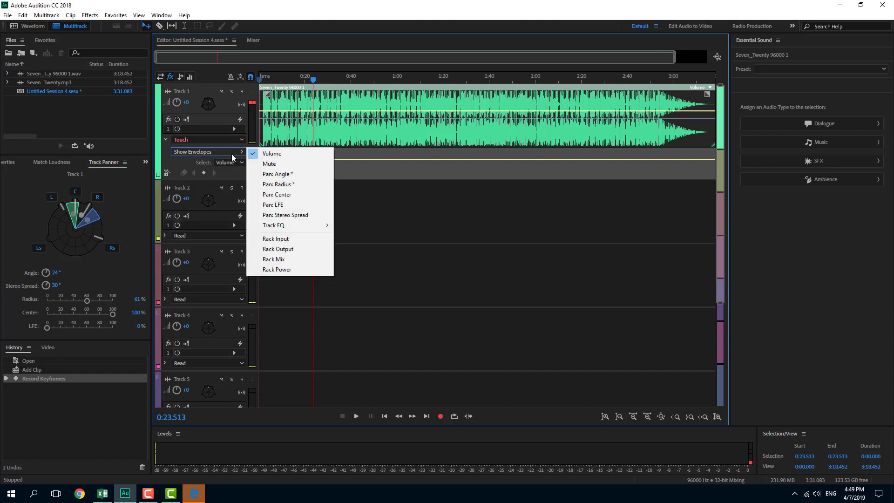
{"action": "left_click", "coordinate": [277, 174]}
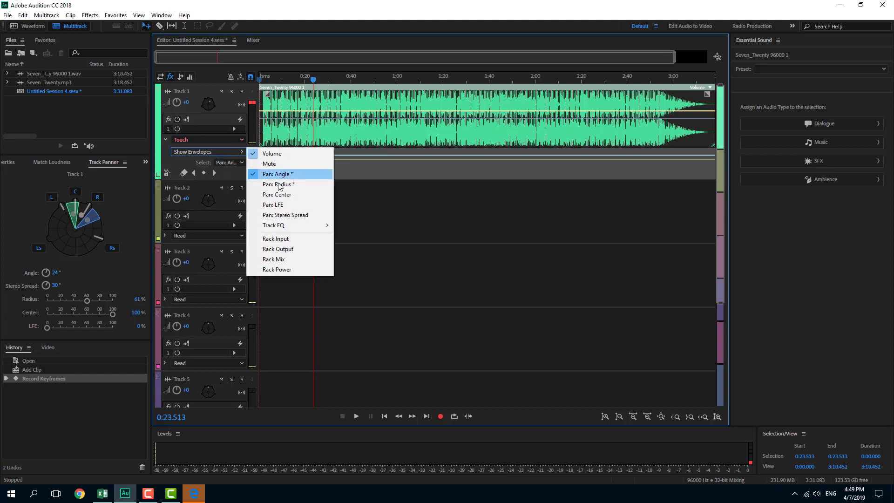
{"action": "left_click", "coordinate": [278, 184]}
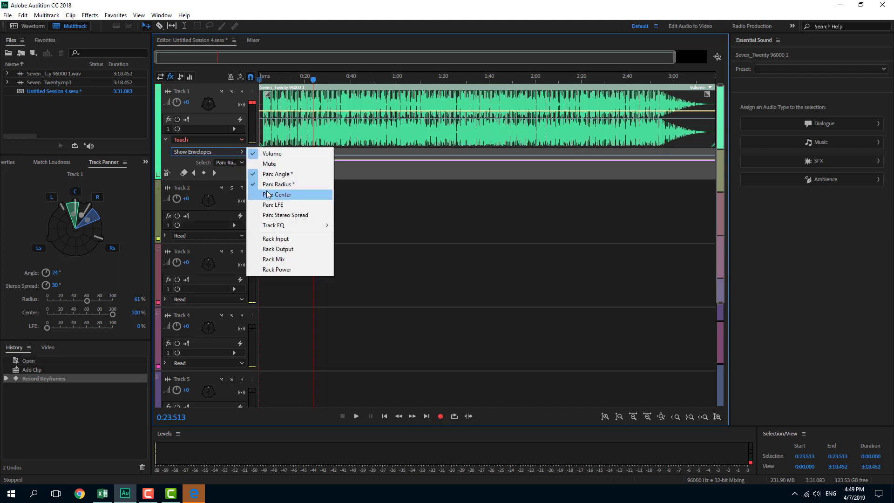
{"action": "left_click", "coordinate": [280, 194]}
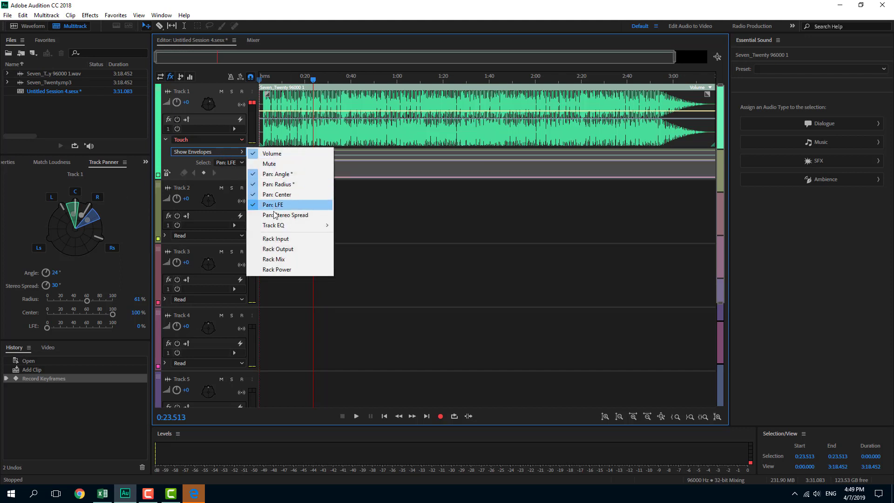
{"action": "left_click", "coordinate": [285, 215]}
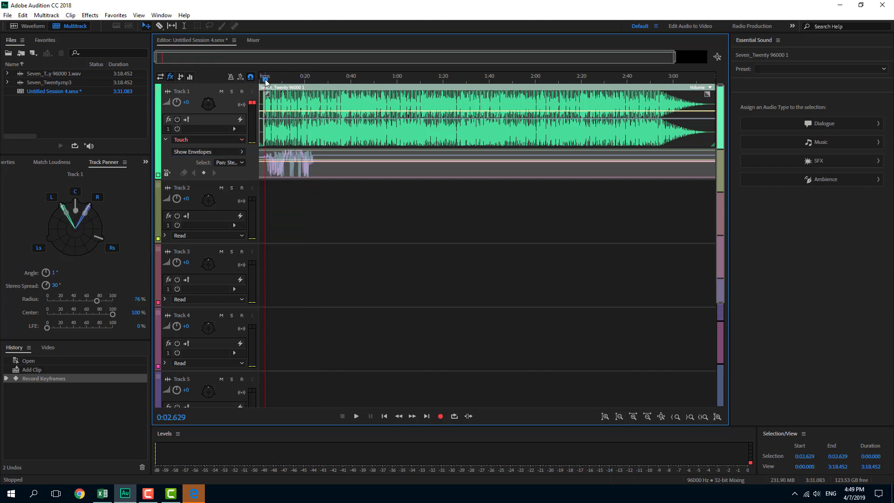
- Play back the pan automation from the start, pushing Track 1 toward the rear-right speaker
{"action": "left_click", "coordinate": [355, 416]}
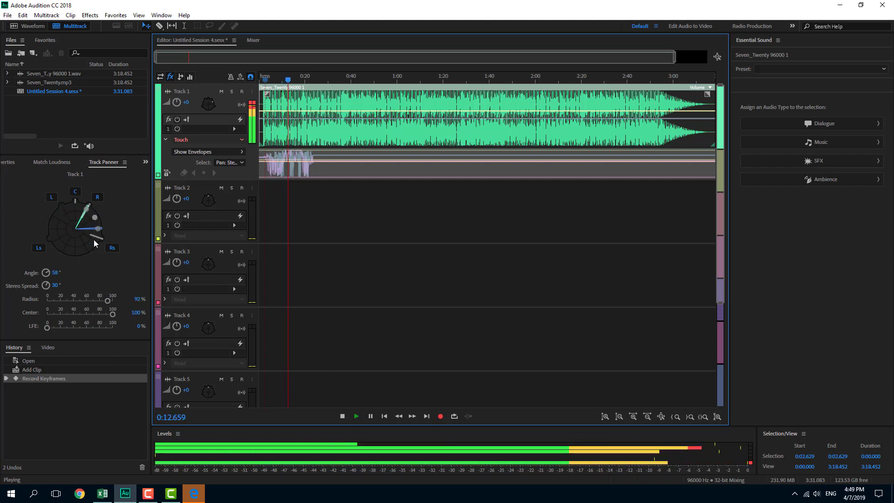
{"action": "left_click_drag", "start_coordinate": [86, 207], "coordinate": [100, 231]}
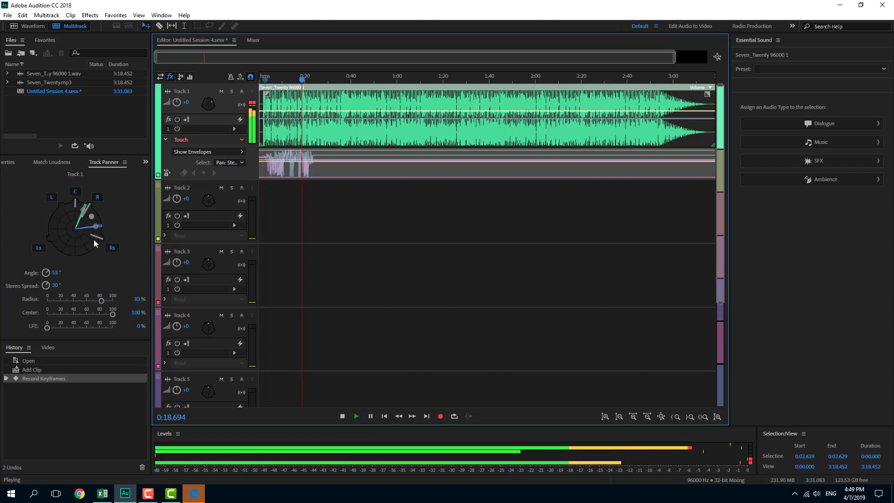
{"action": "left_click_drag", "start_coordinate": [94, 214], "coordinate": [74, 239]}
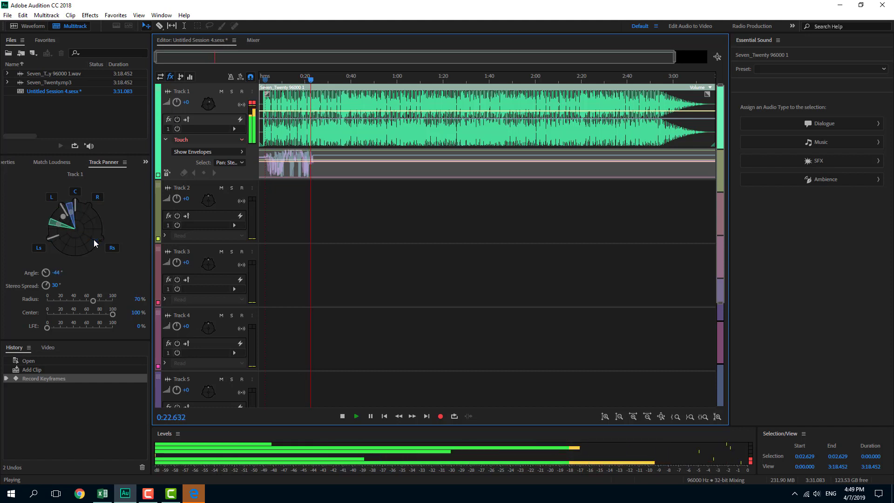
{"action": "left_click", "coordinate": [342, 415]}
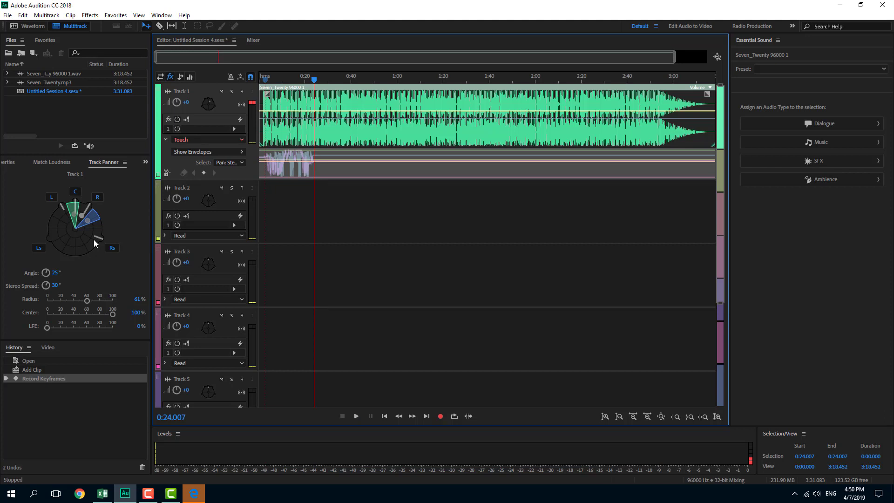
{"action": "mouse_move", "coordinate": [103, 261]}
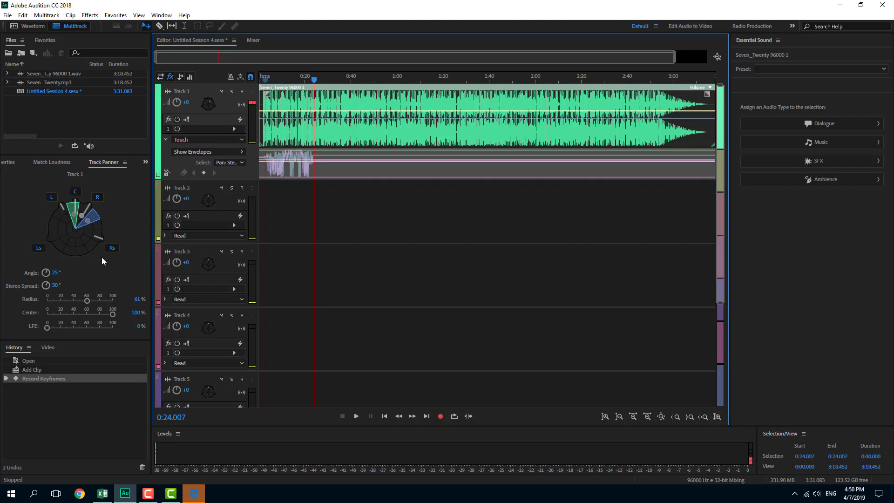